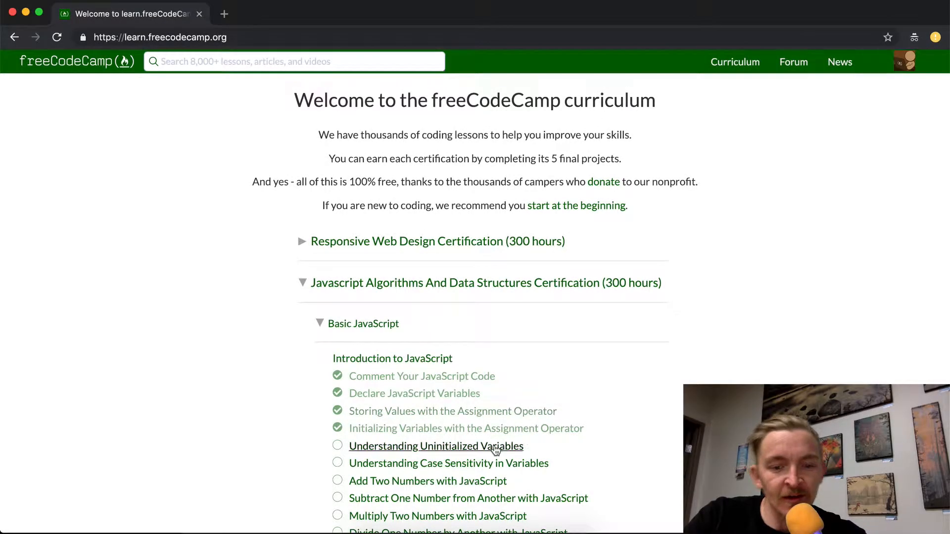
Open the Basic JavaScript 'Understanding Uninitialized Variables' challenge from the curriculum.
left_click(436, 446)
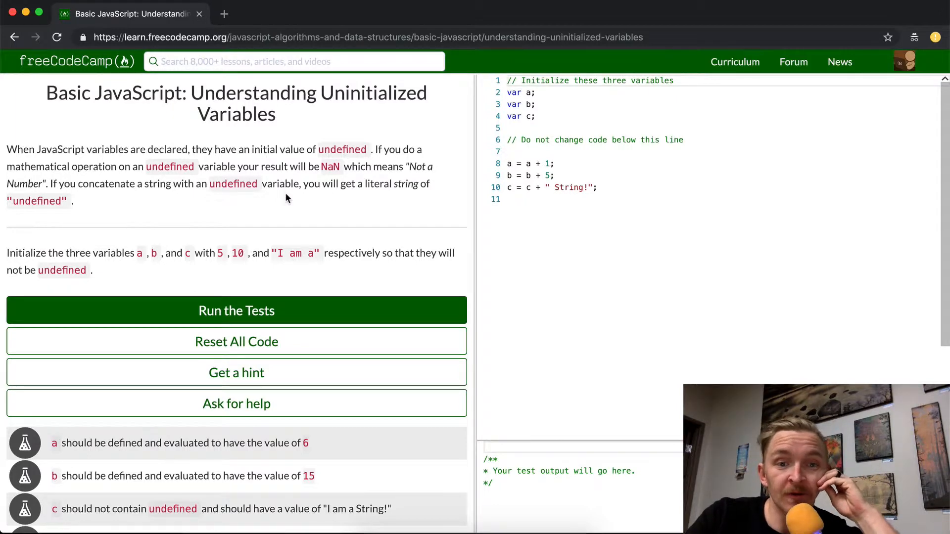
mouse_move(111, 167)
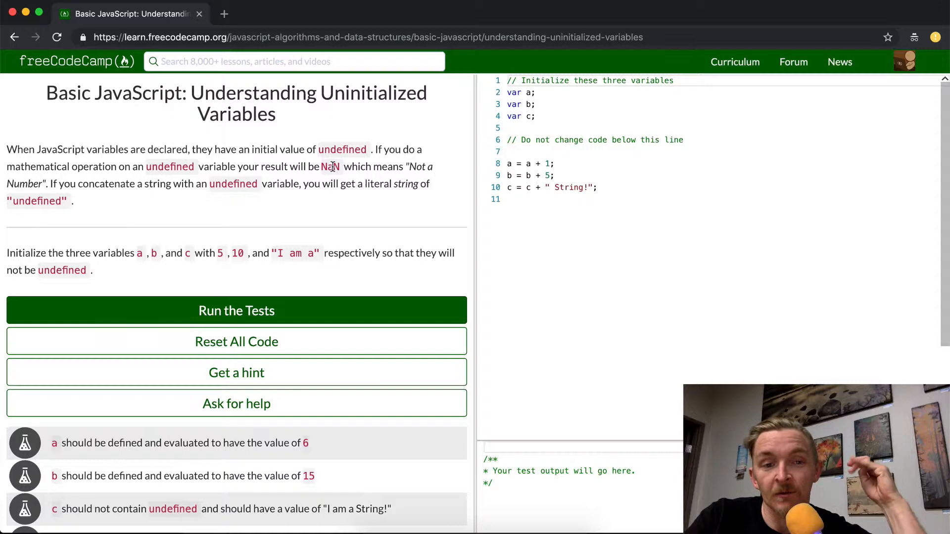
mouse_move(342, 170)
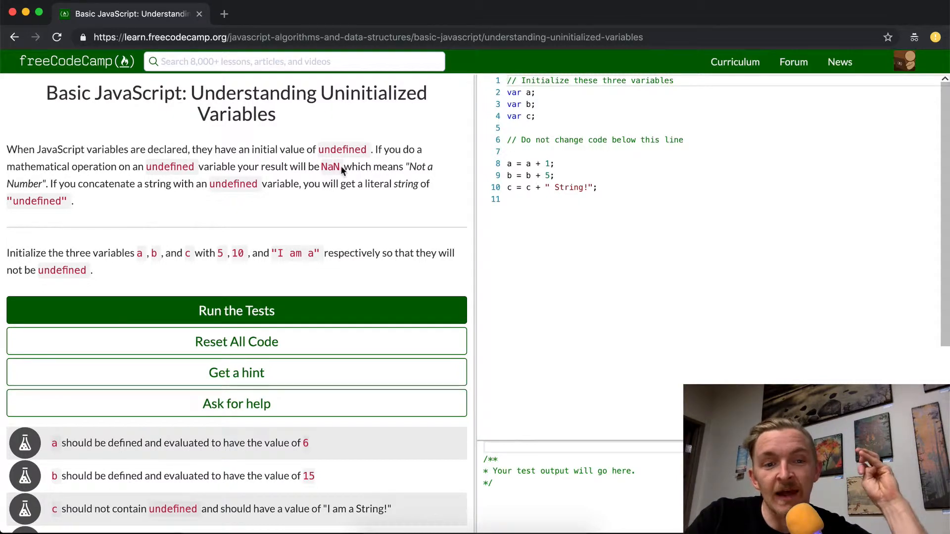
mouse_move(365, 167)
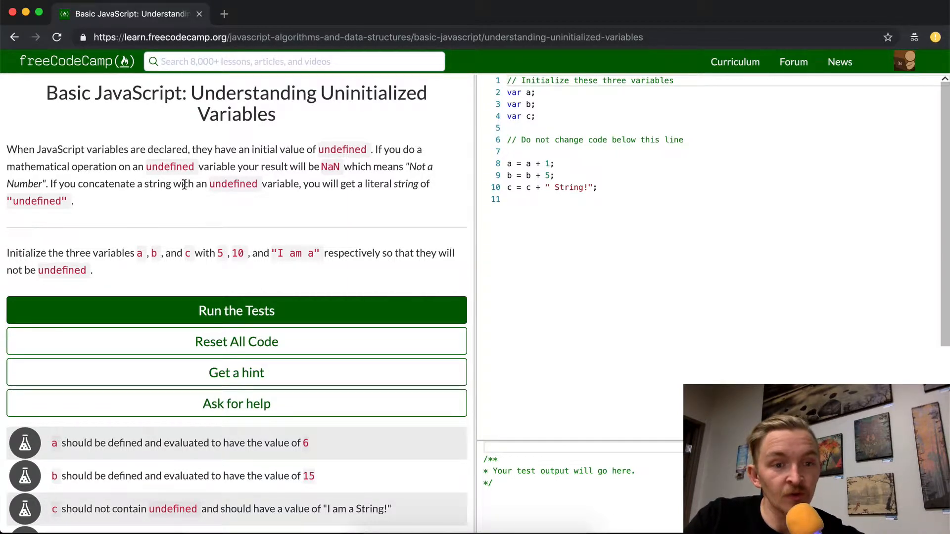
mouse_move(348, 184)
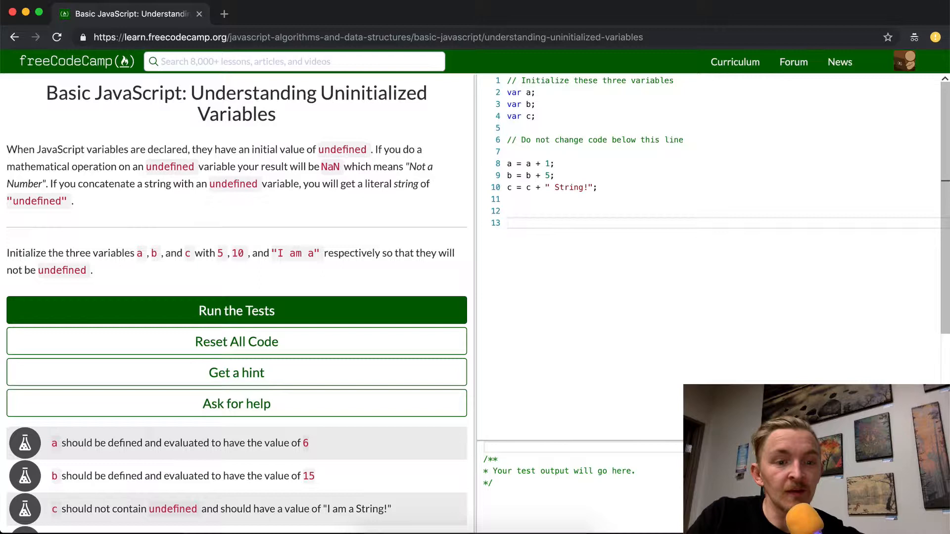
Add console.log(undefinedVariable + 1); on line 13 below the starter code.
type("console.c")
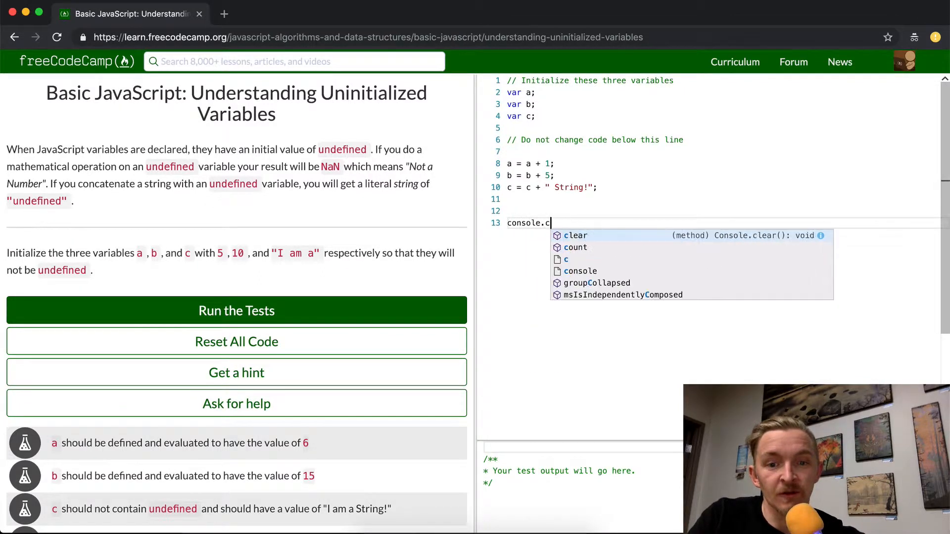
type("log()")
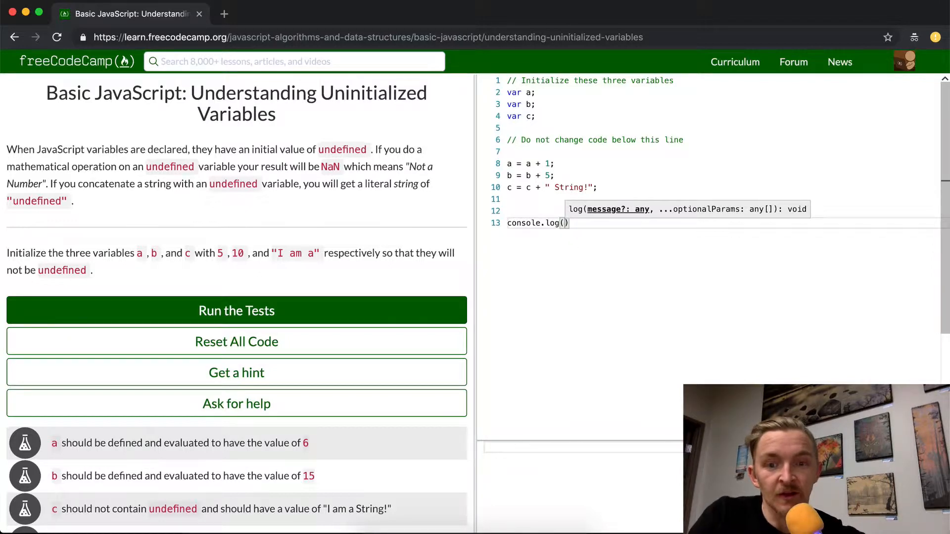
type("u")
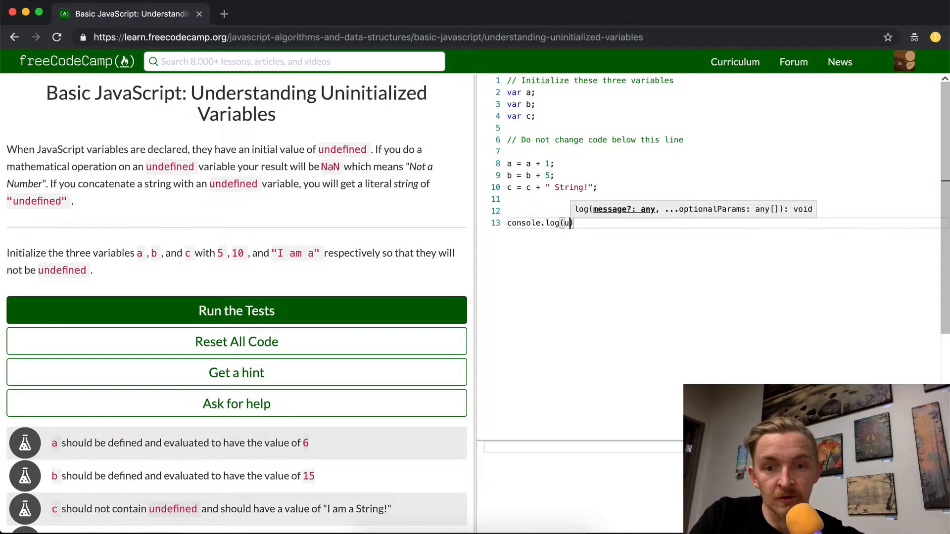
type("ndefinedVariable")
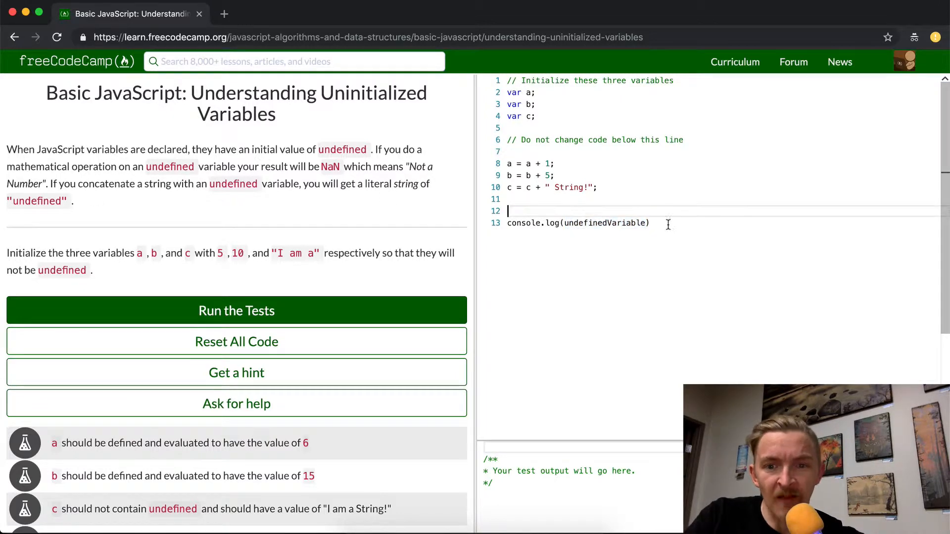
type("+ 1")
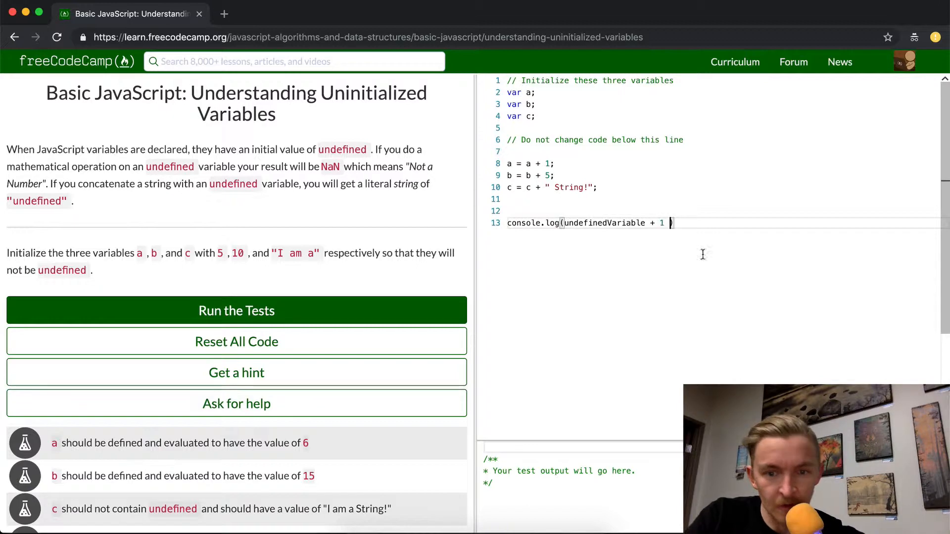
mouse_move(763, 196)
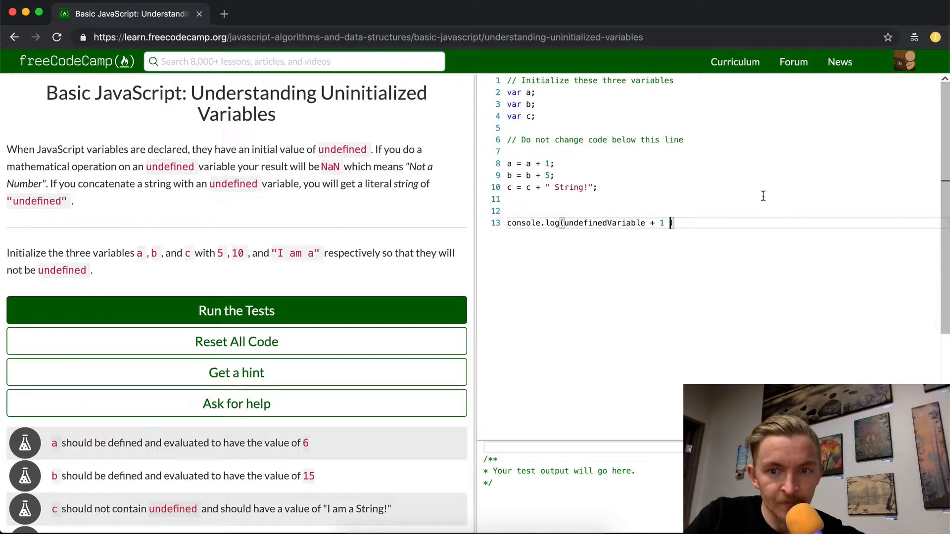
type(");")
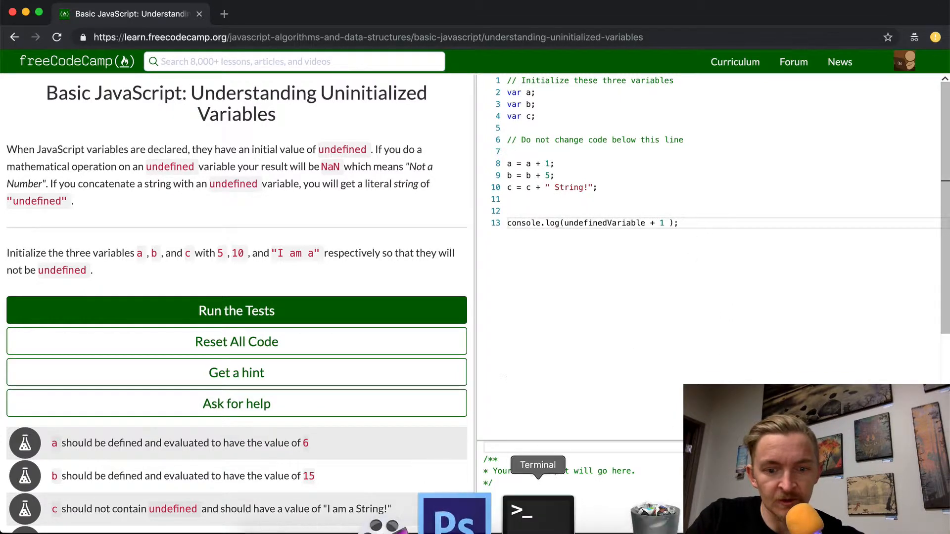
In a Terminal Node session, confirm an undeclared variable throws a ReferenceError.
left_click(538, 514)
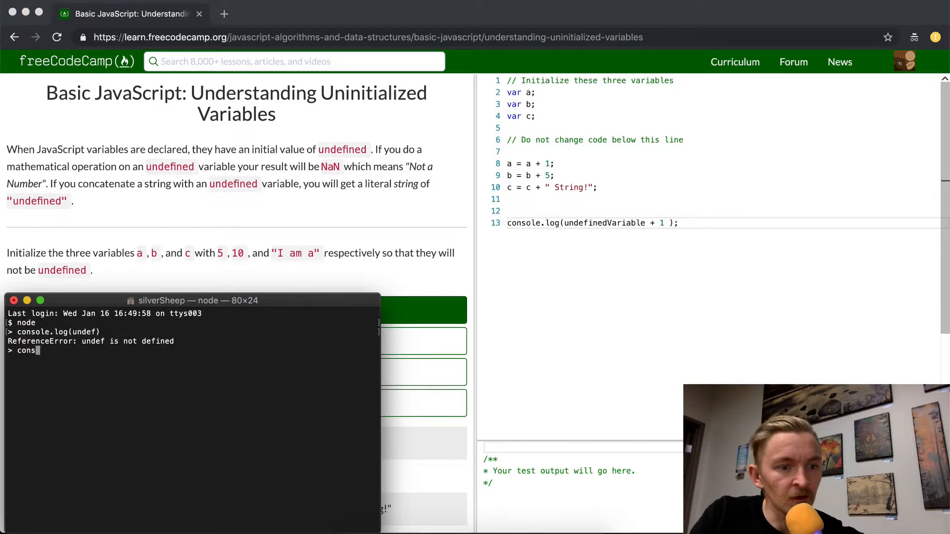
type("undef + 1")
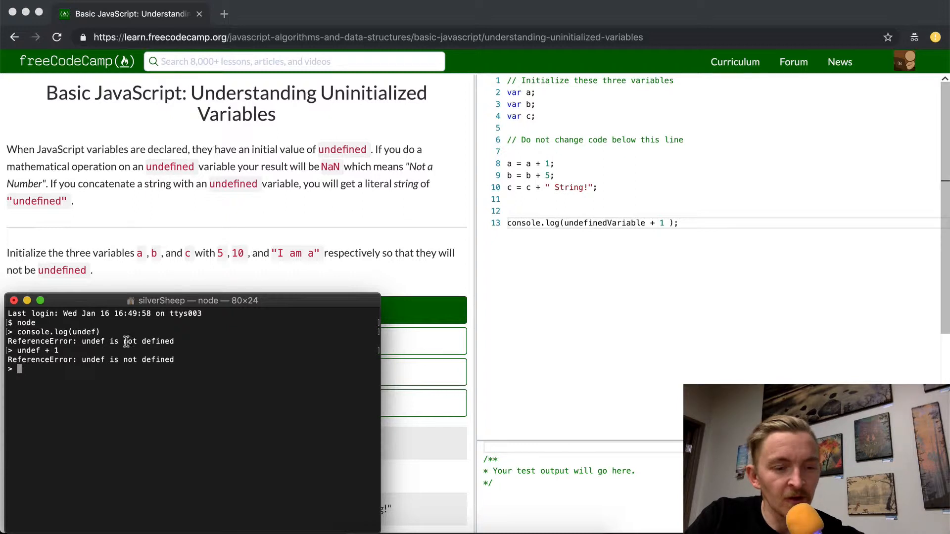
left_click_drag(8, 359, 121, 359)
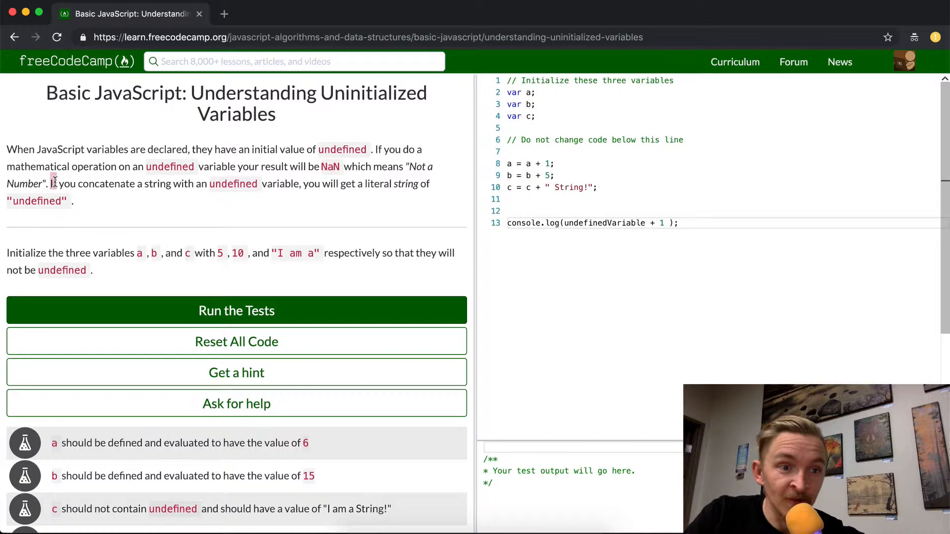
Change the demo line to log undefinedVariable.concat("a") instead of adding 1.
left_click_drag(51, 184, 172, 183)
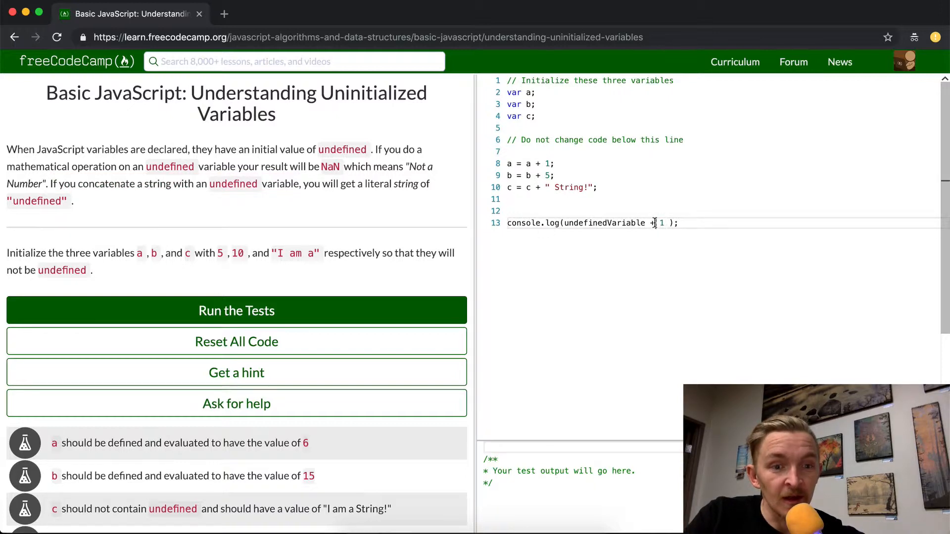
type(".concat(")
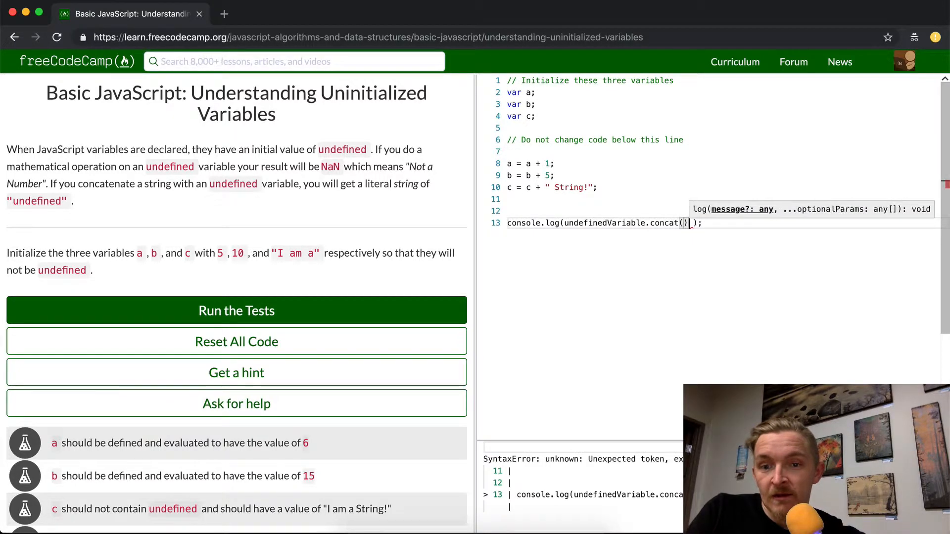
type("\"a")
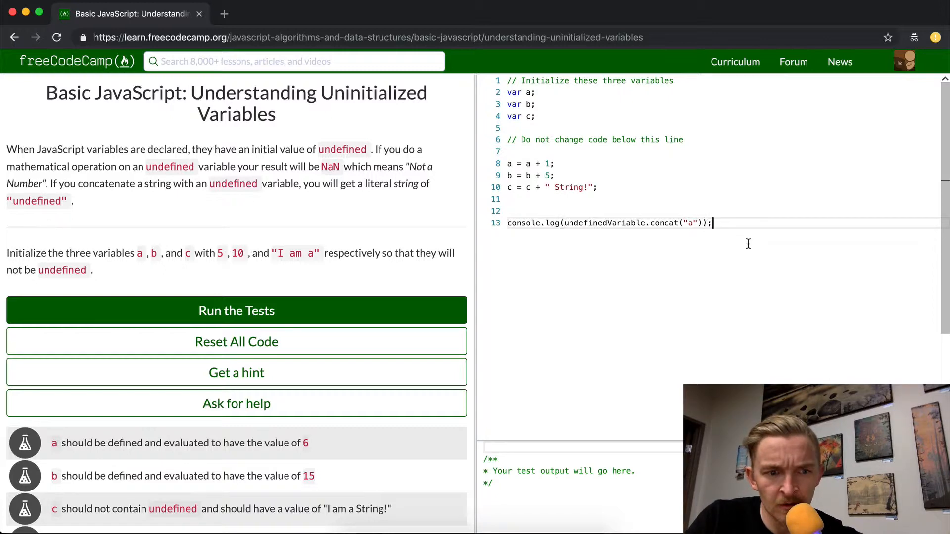
mouse_move(742, 238)
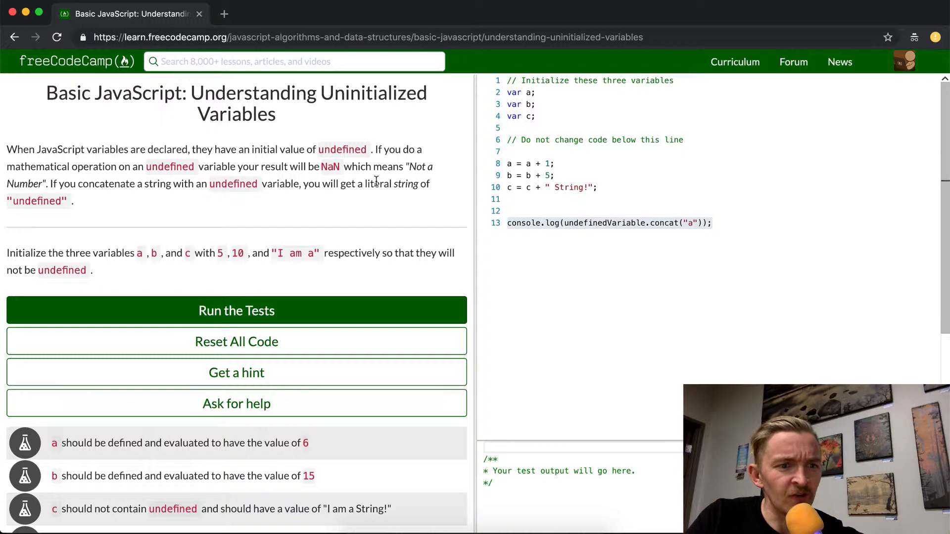
mouse_move(82, 259)
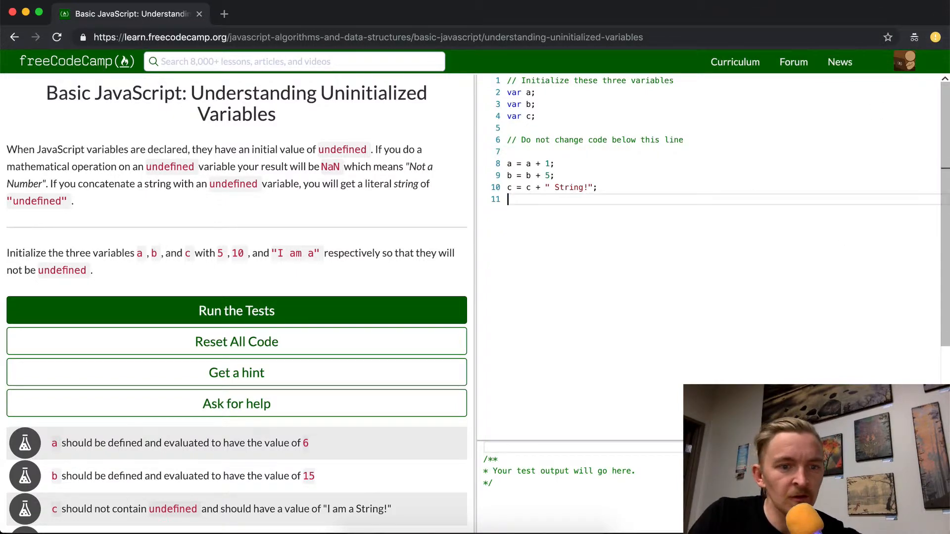
Remove the demo line and set var a = 5, var b = 10, var c = "I am a".
scroll("down", 3)
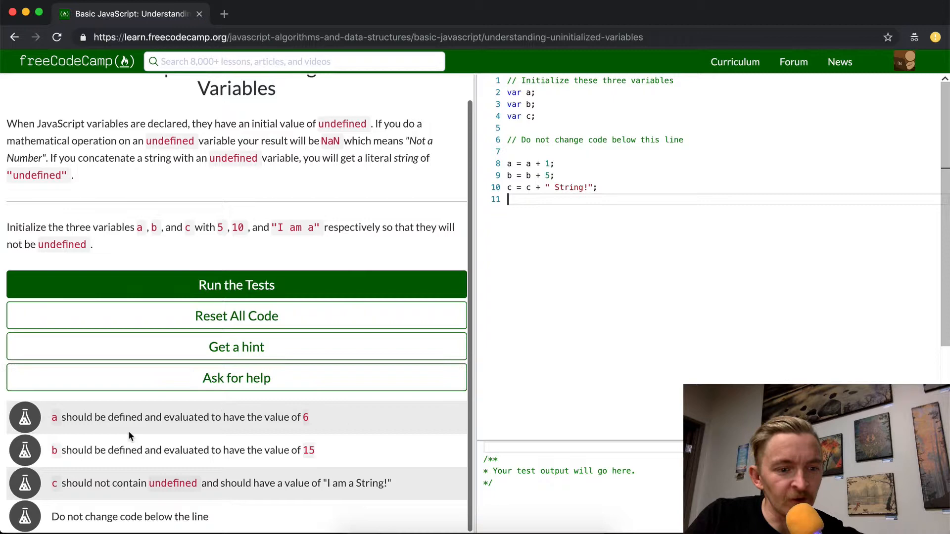
mouse_move(210, 417)
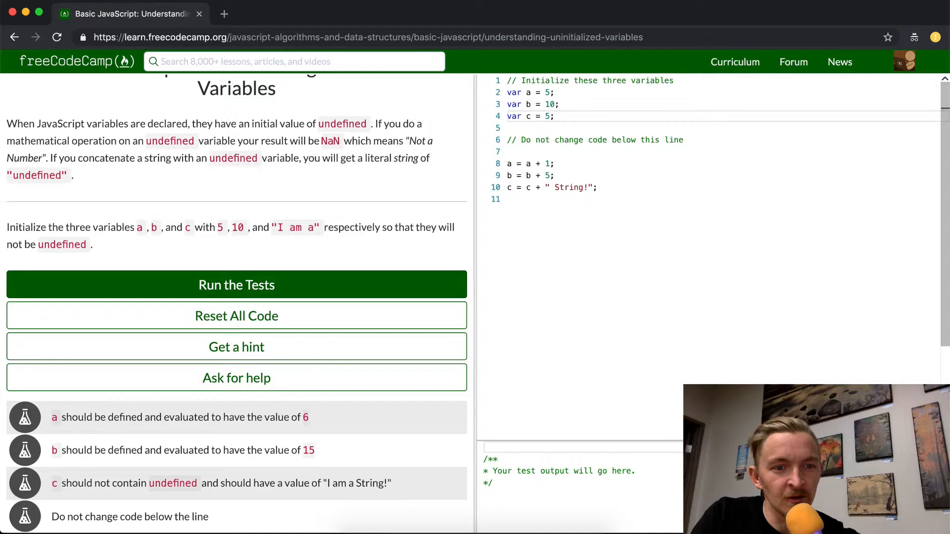
type("\"")
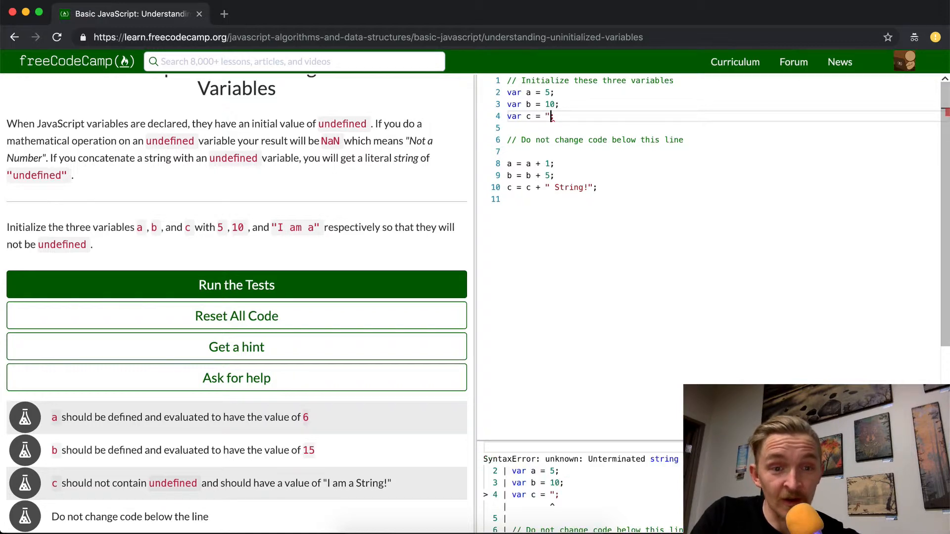
type("\";")
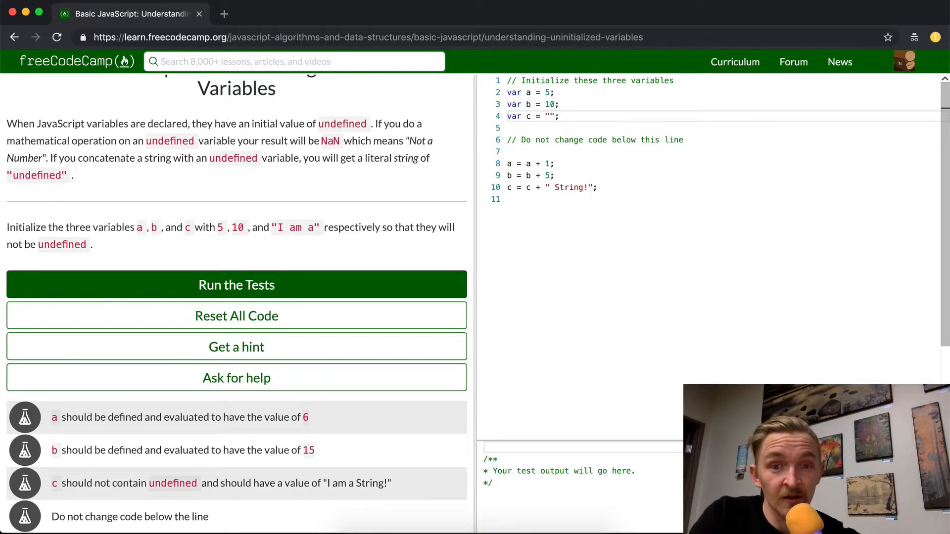
type("Iam")
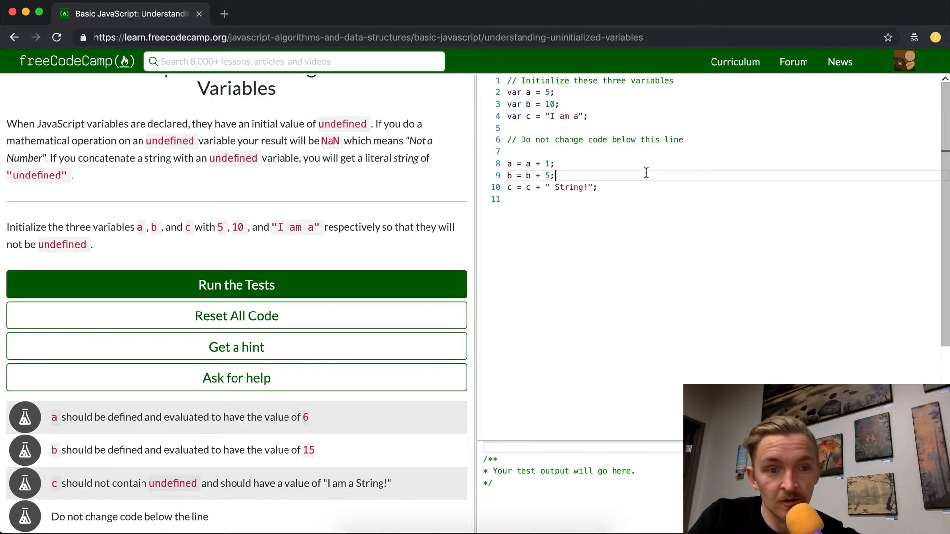
mouse_move(342, 284)
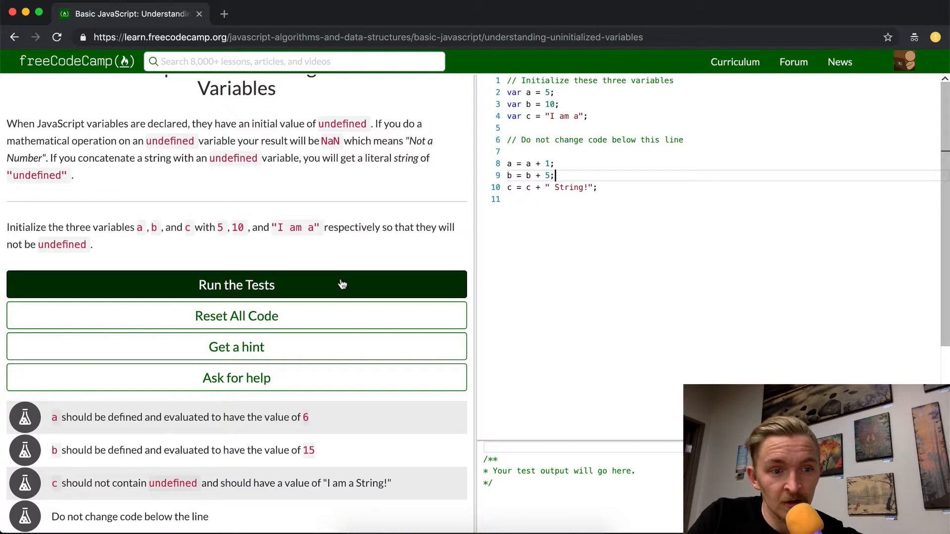
Pass all four challenge tests, dismiss the 'Cool beans!' dialog, and add a new line.
left_click(236, 285)
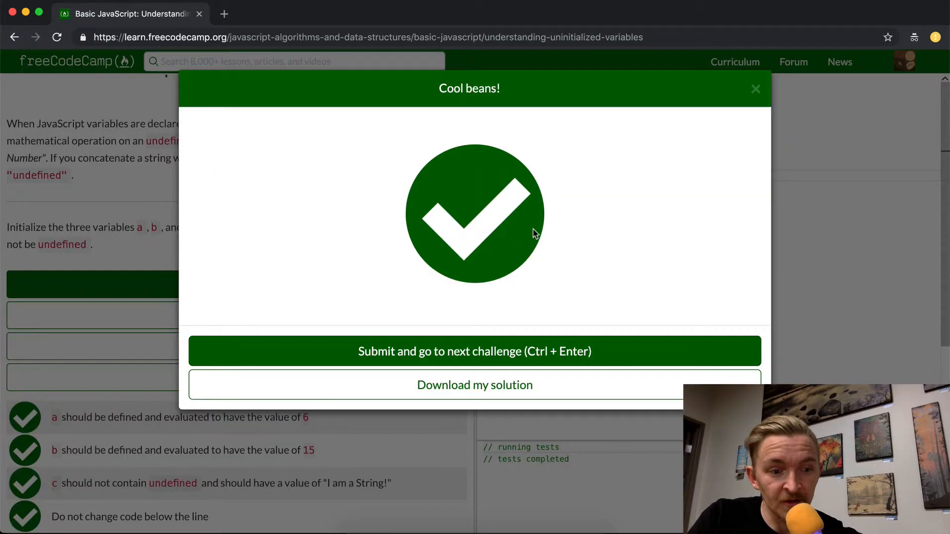
left_click(755, 90)
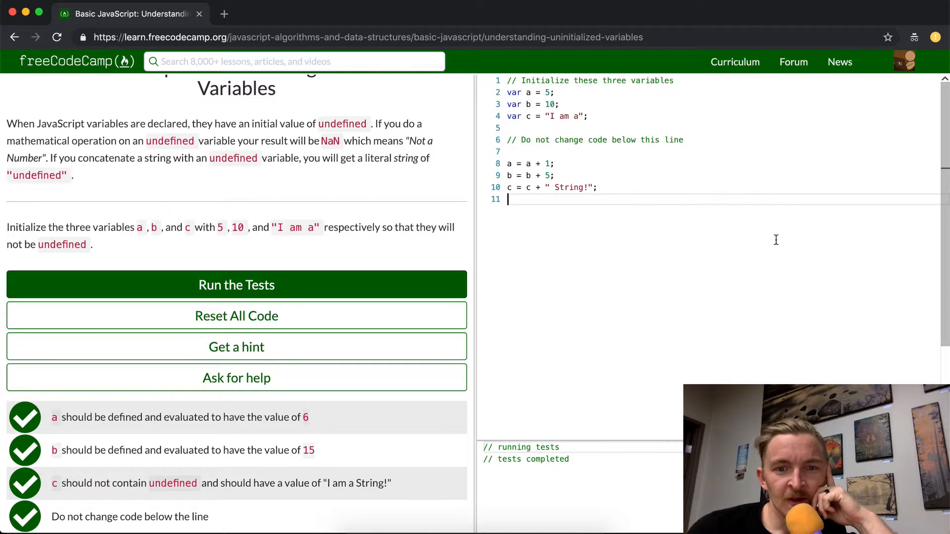
key("Enter")
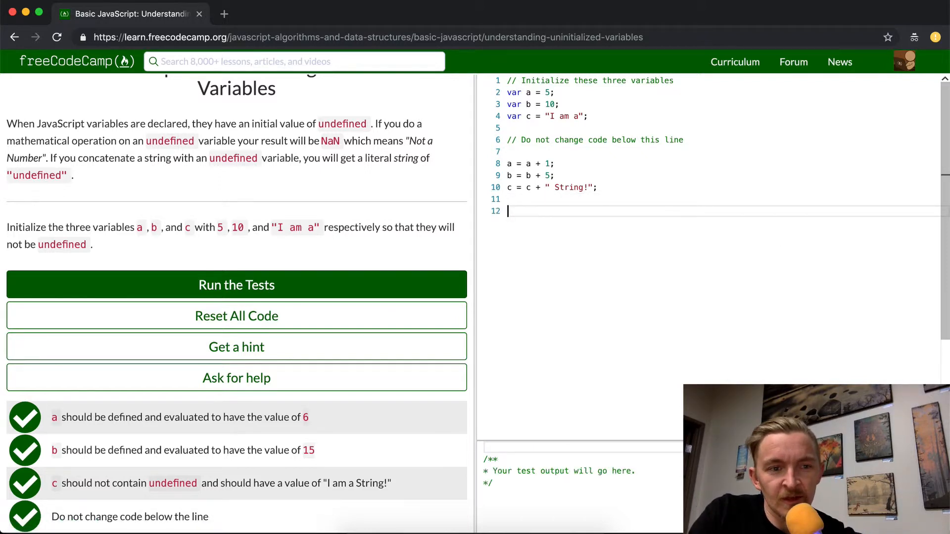
Log typeof (1 + "Hello") to confirm a string, then remove it and rerun the tests.
type("console.")
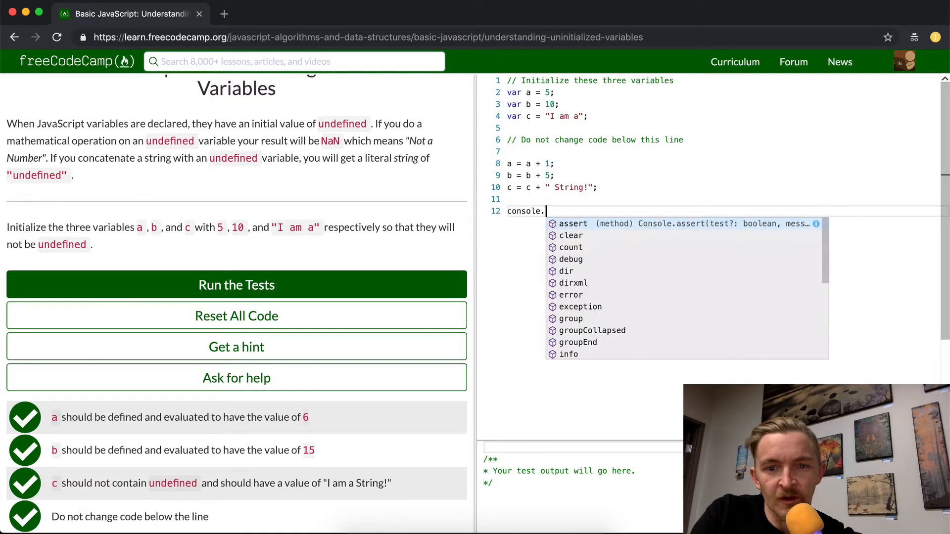
type("log()")
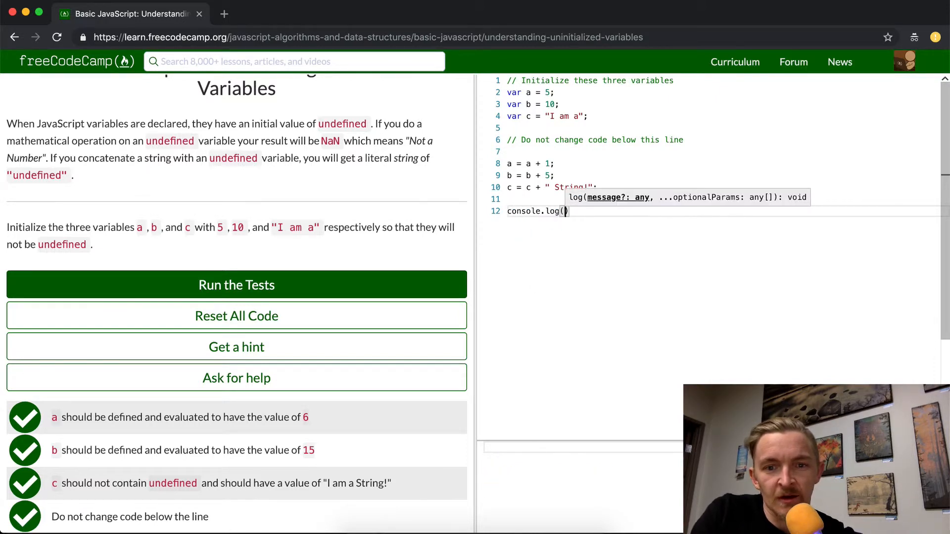
type("1+ \"\"")
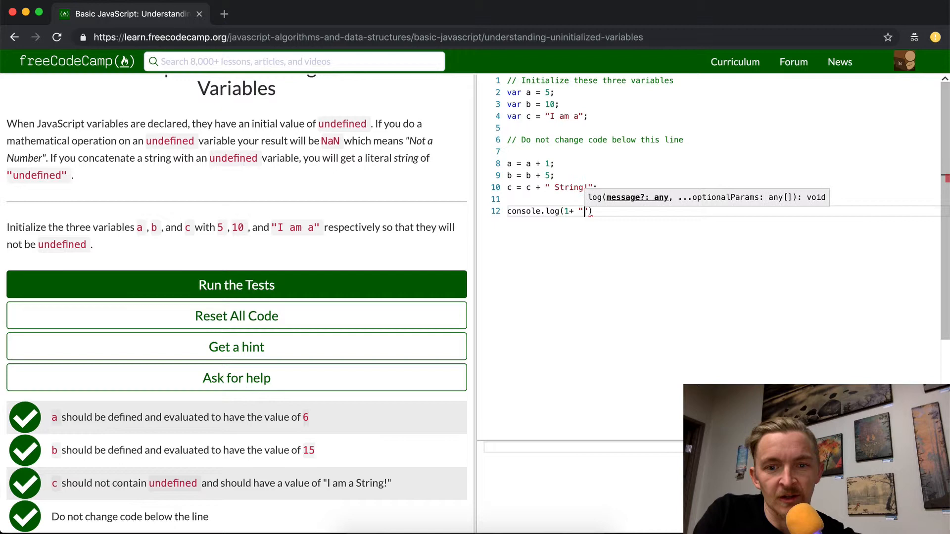
type("Hello")
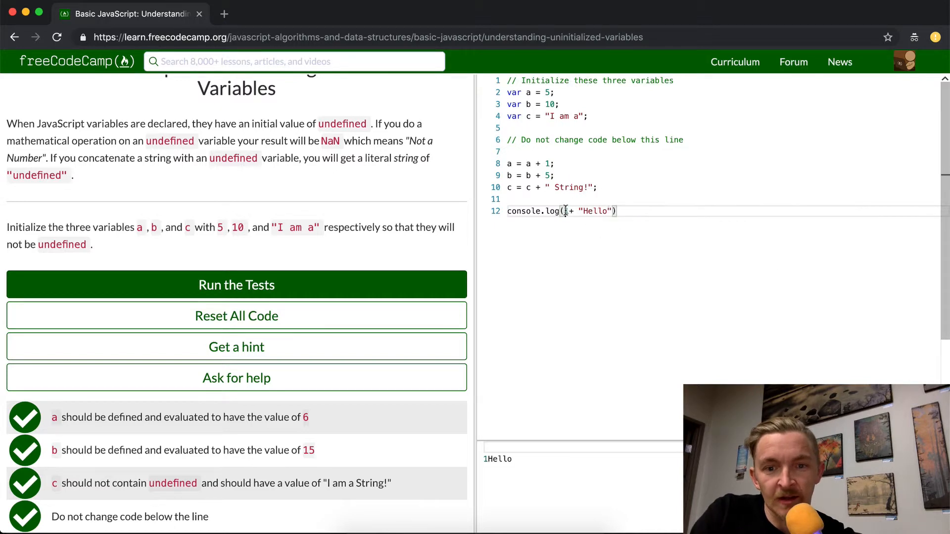
type("1")
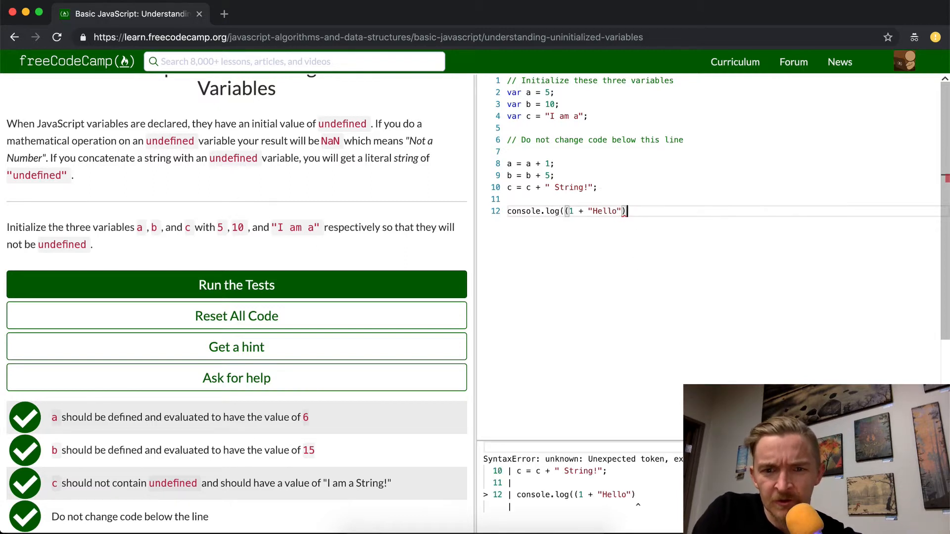
type(")")
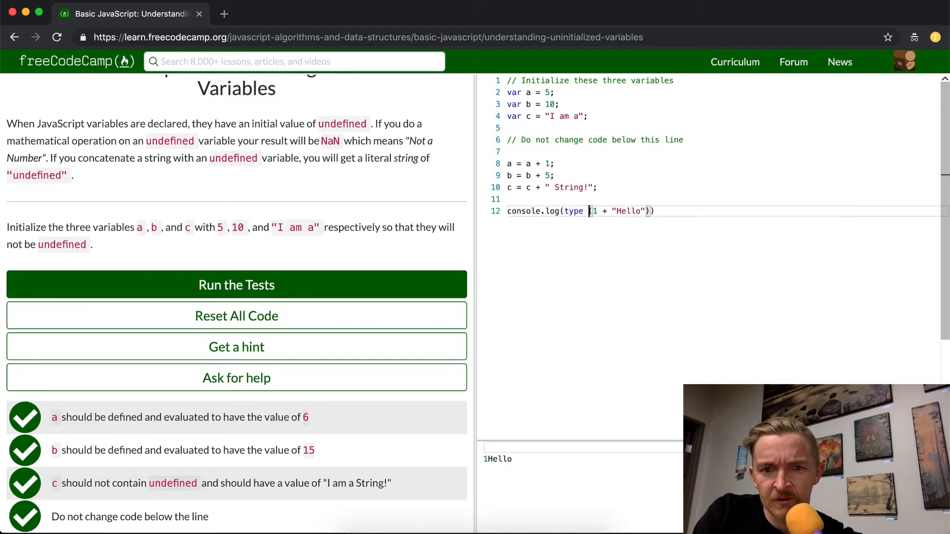
type("of")
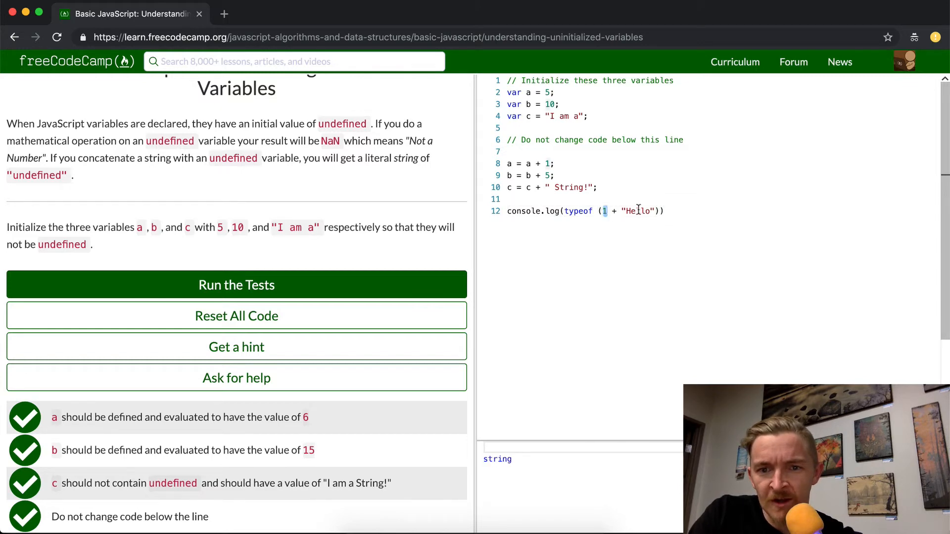
left_click(673, 211)
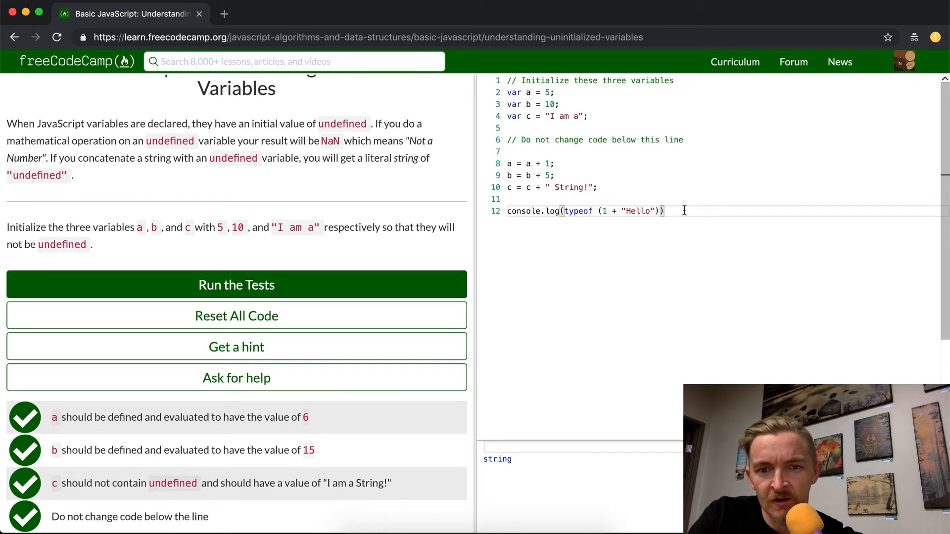
mouse_move(653, 302)
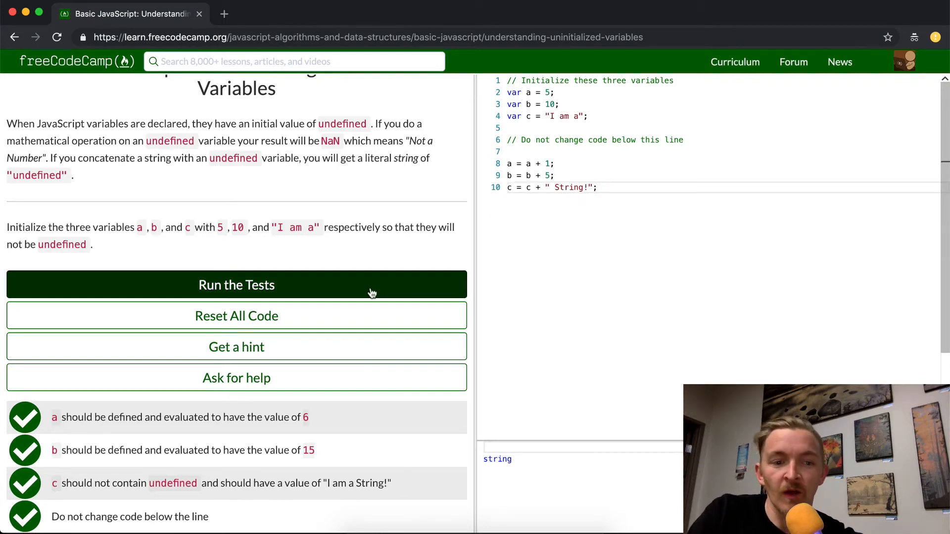
left_click(236, 285)
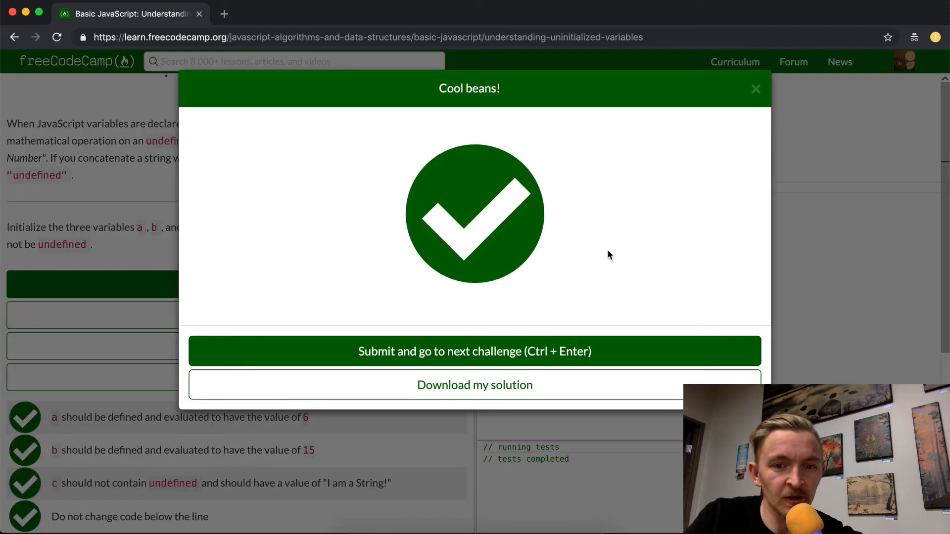